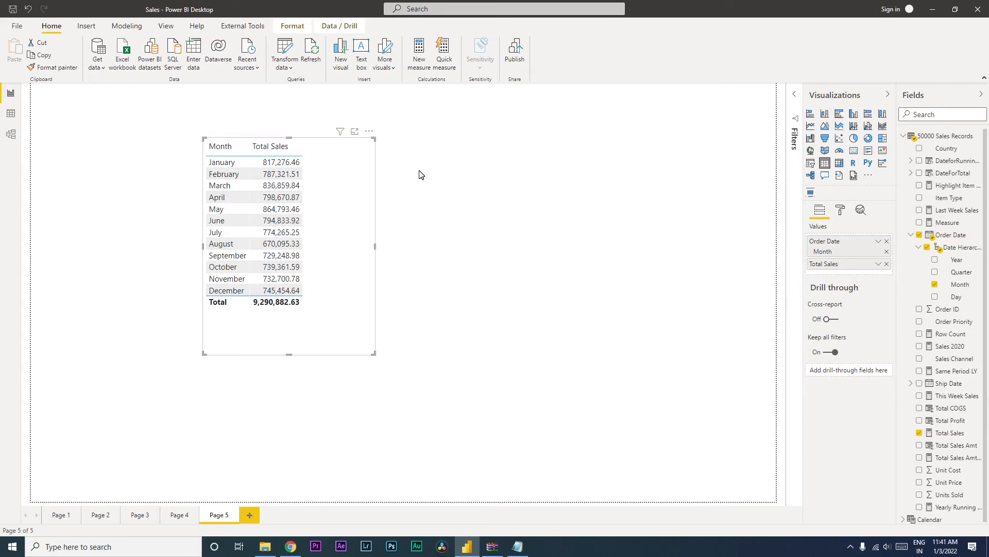
pyautogui.moveTo(383, 213)
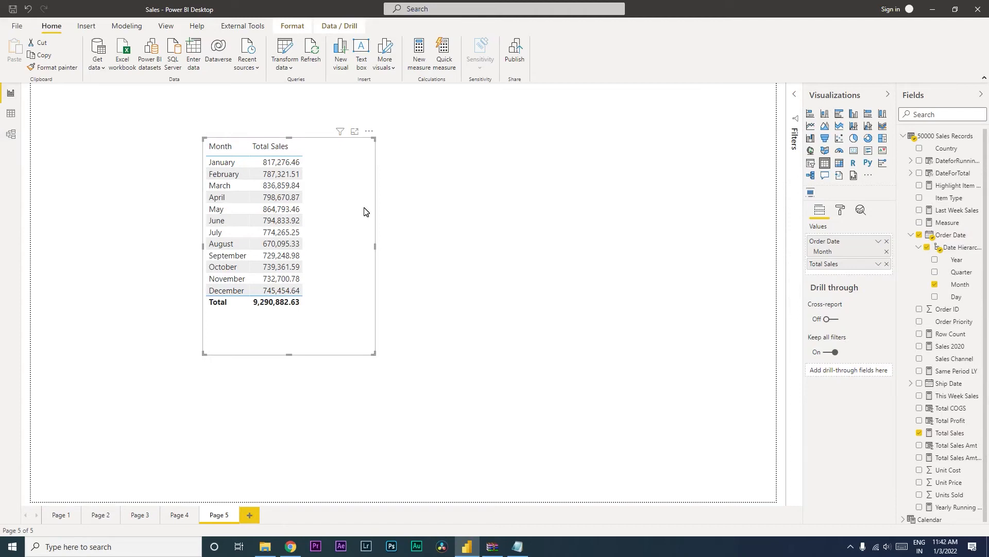
pyautogui.moveTo(349, 253)
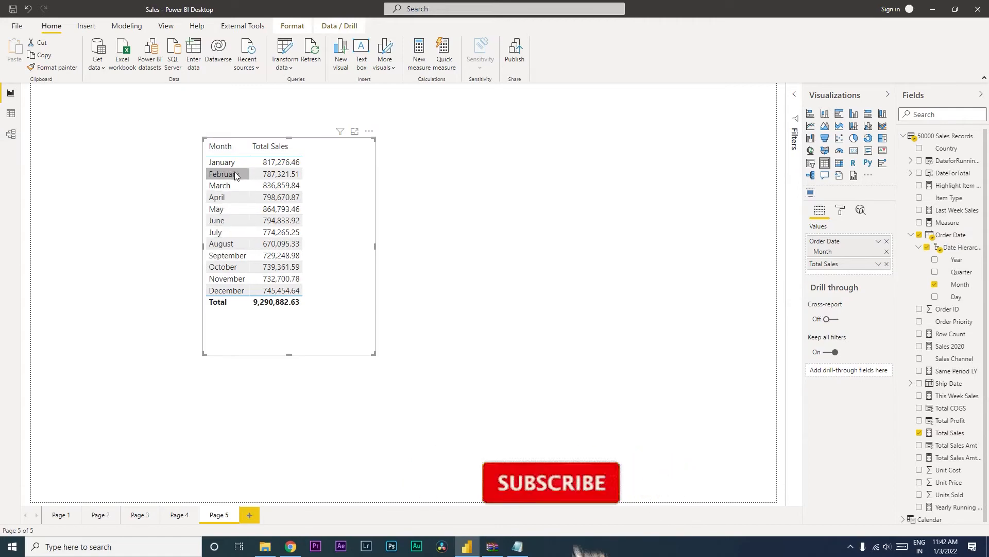
pyautogui.moveTo(236, 175)
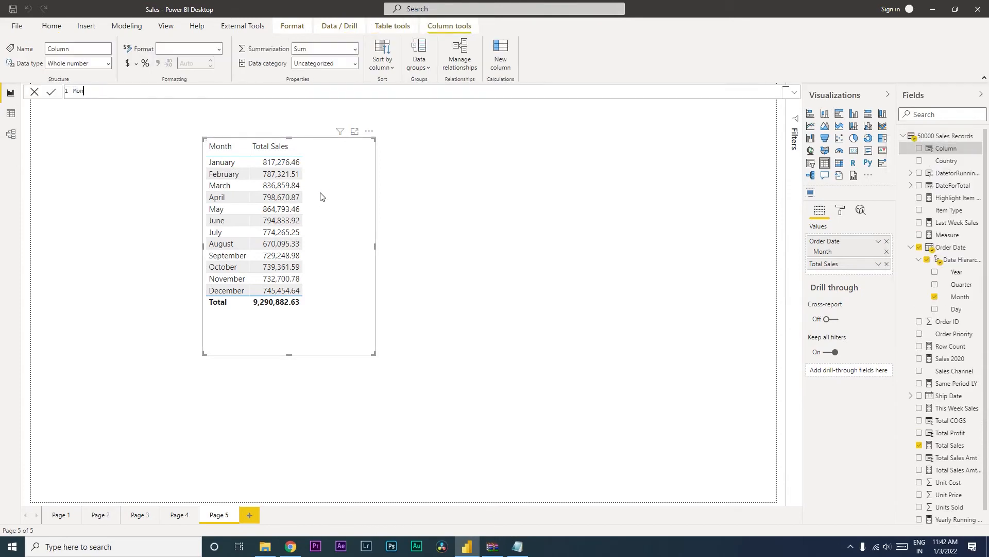
# - Write Month Name = FORMAT('50000 Sales Records'[Order Date],"MMMM") and commit the column
pyautogui.write('Month Name =')
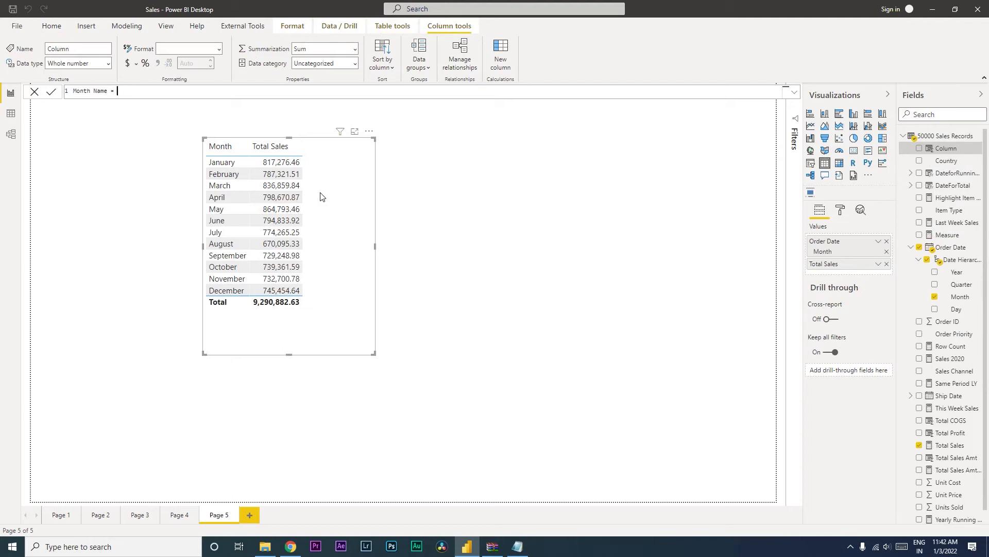
pyautogui.write('Mon')
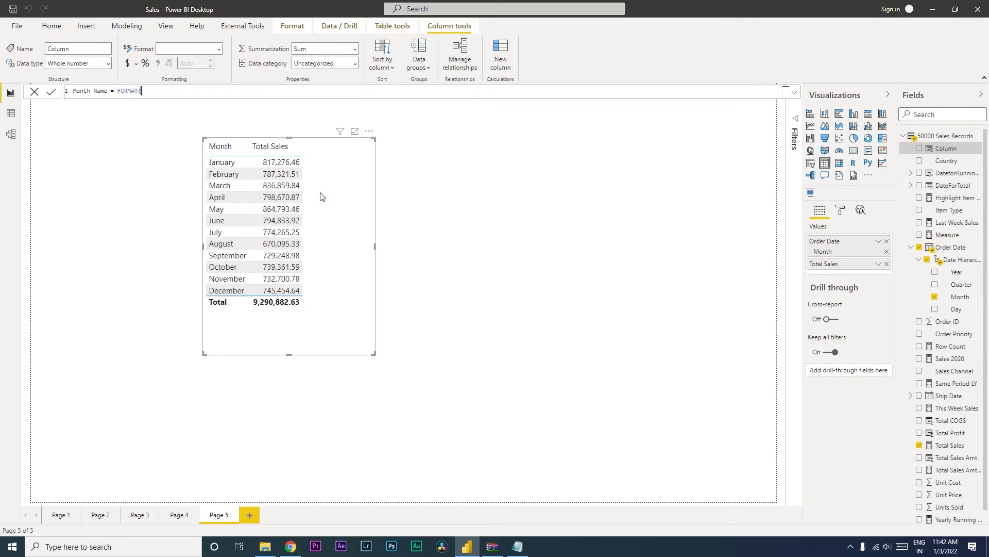
pyautogui.write('Order Date]')
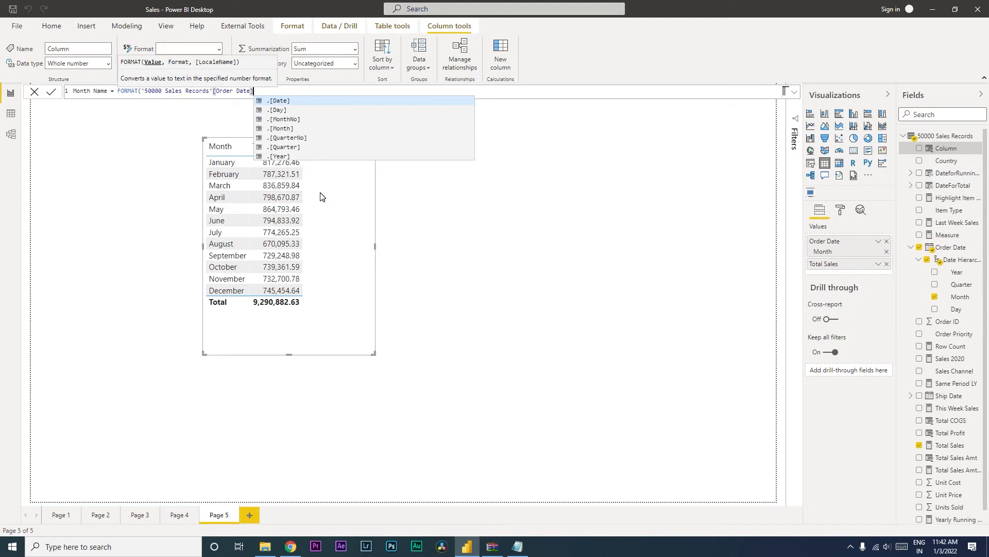
pyautogui.write(',"')
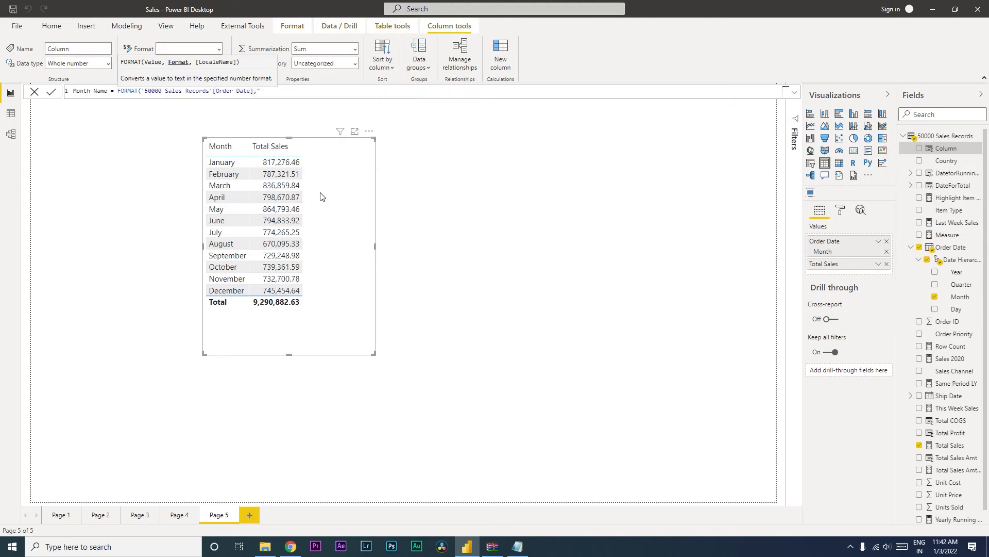
pyautogui.write('MMMM")')
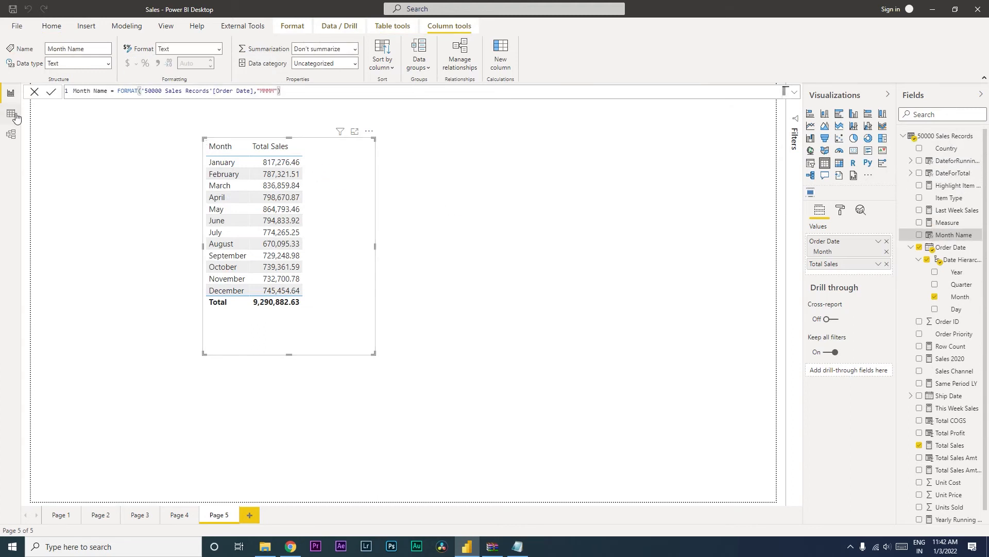
pyautogui.click(11, 113)
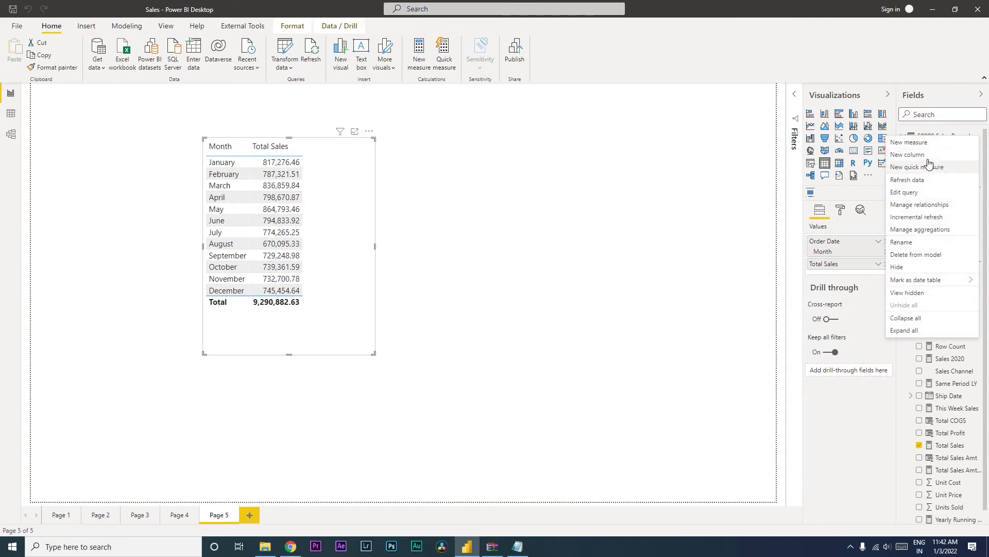
# - Begin Month Number column with Var MonthNum = MONTH('50000 Sales Records'[Order Date])
pyautogui.click(907, 155)
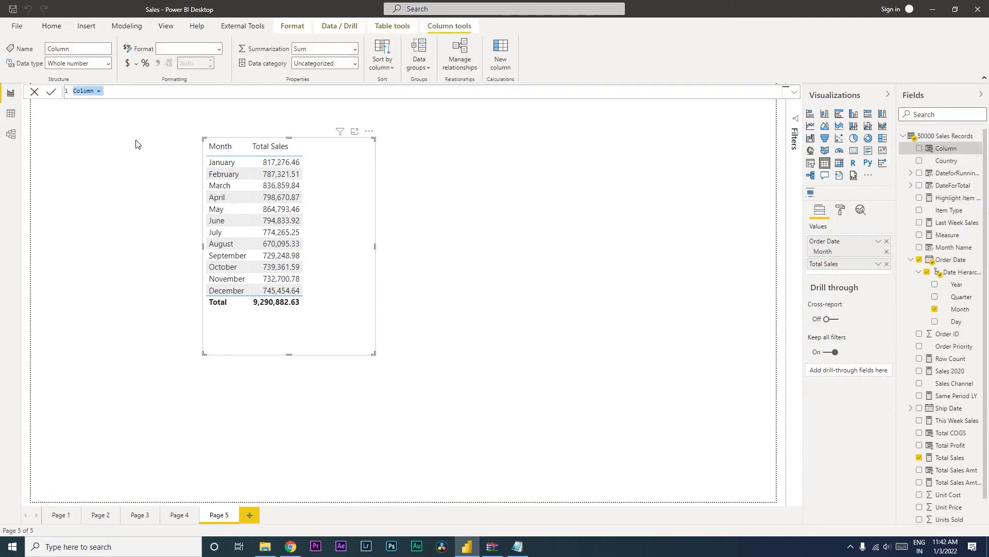
pyautogui.write('Month')
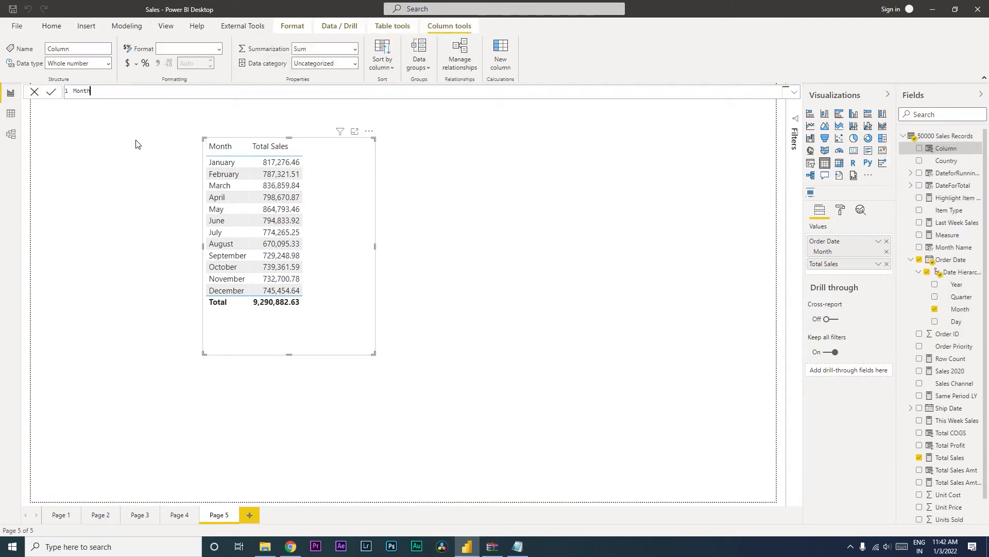
pyautogui.write('Number =')
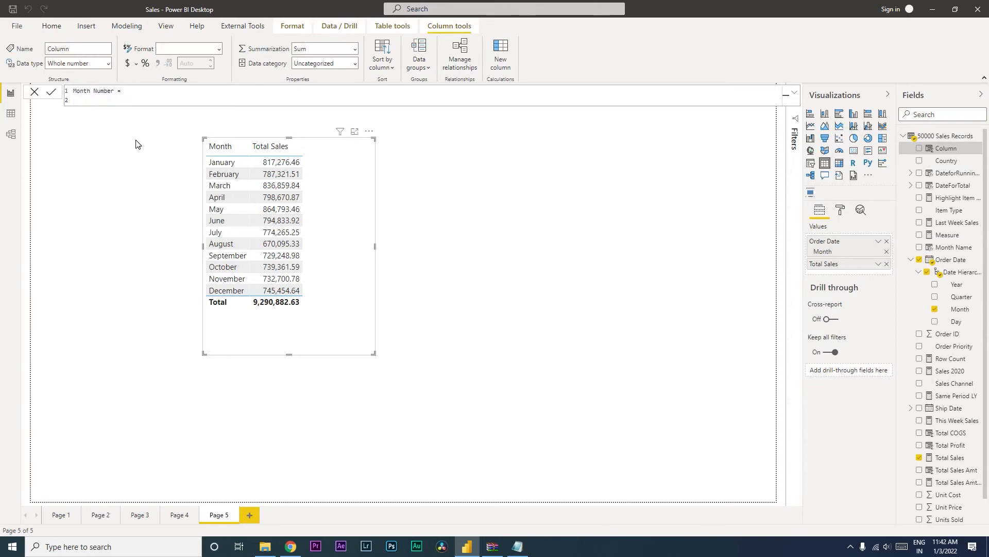
pyautogui.write('Var')
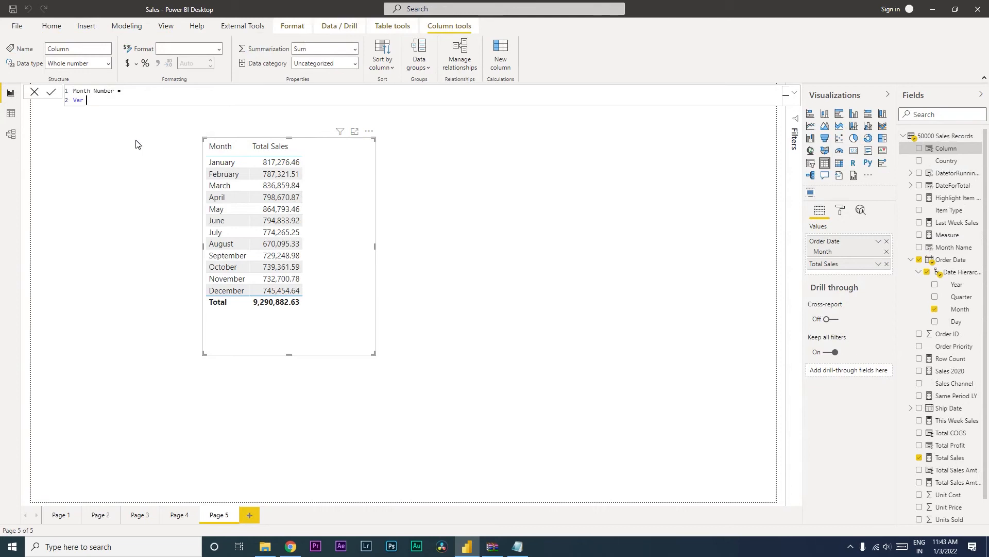
pyautogui.write('Mo')
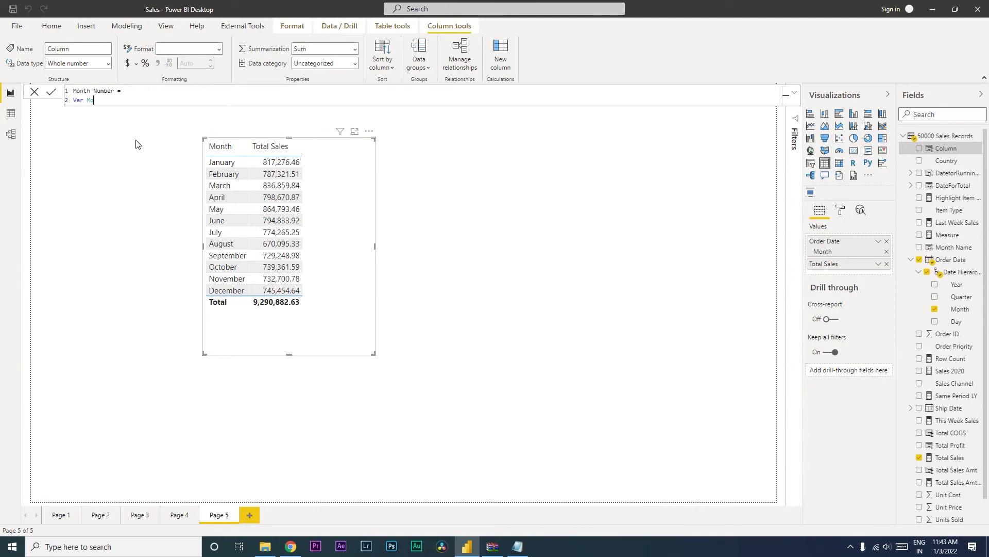
pyautogui.write('onthNum')
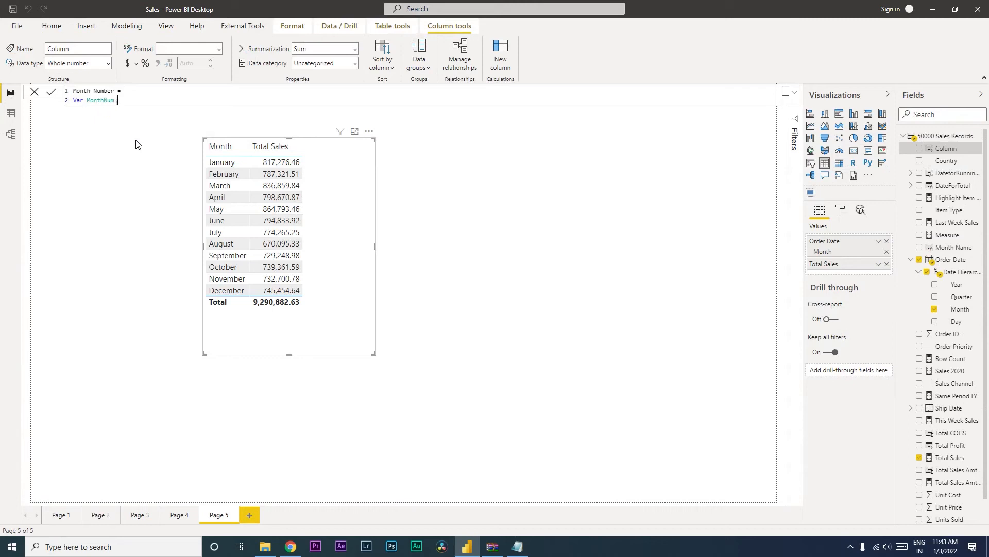
pyautogui.write('=')
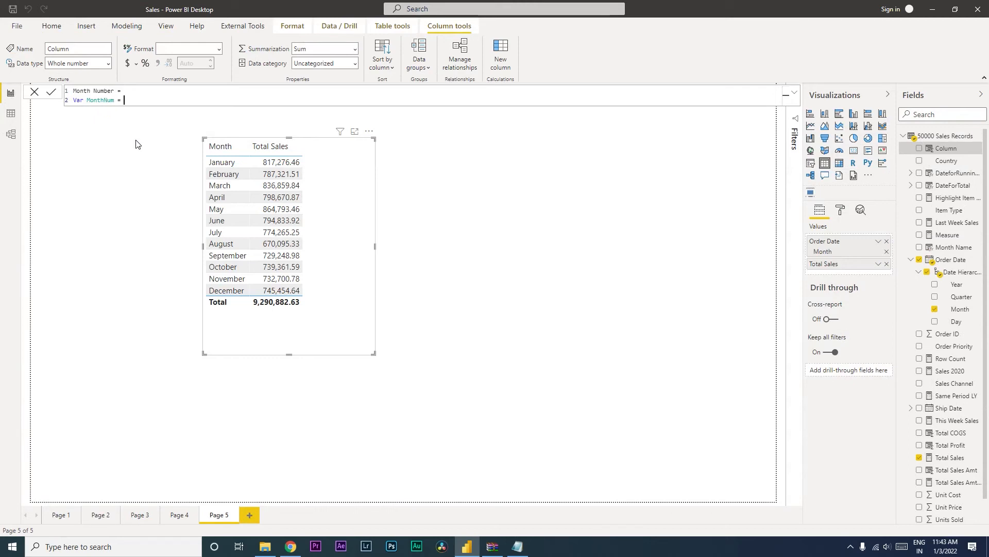
pyautogui.write('M')
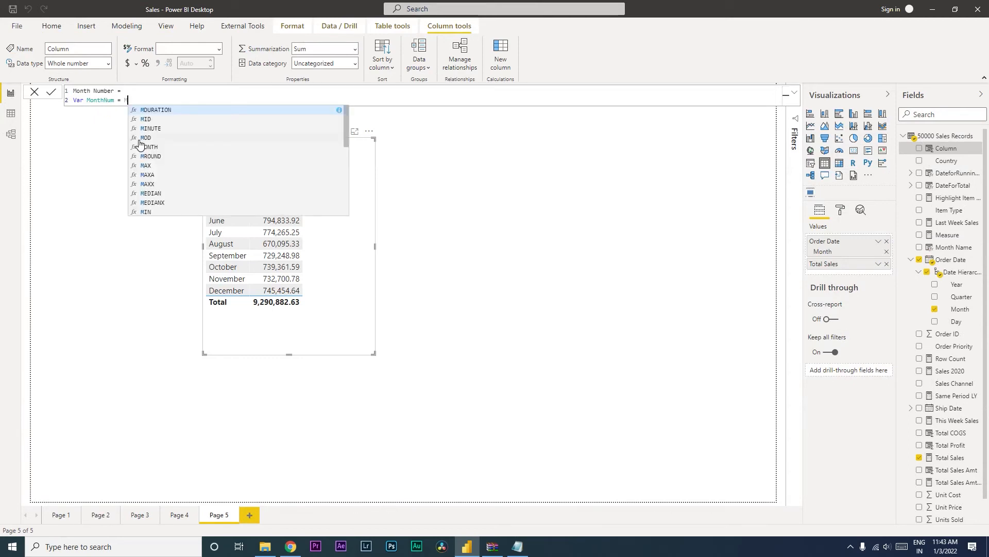
pyautogui.write('Month')
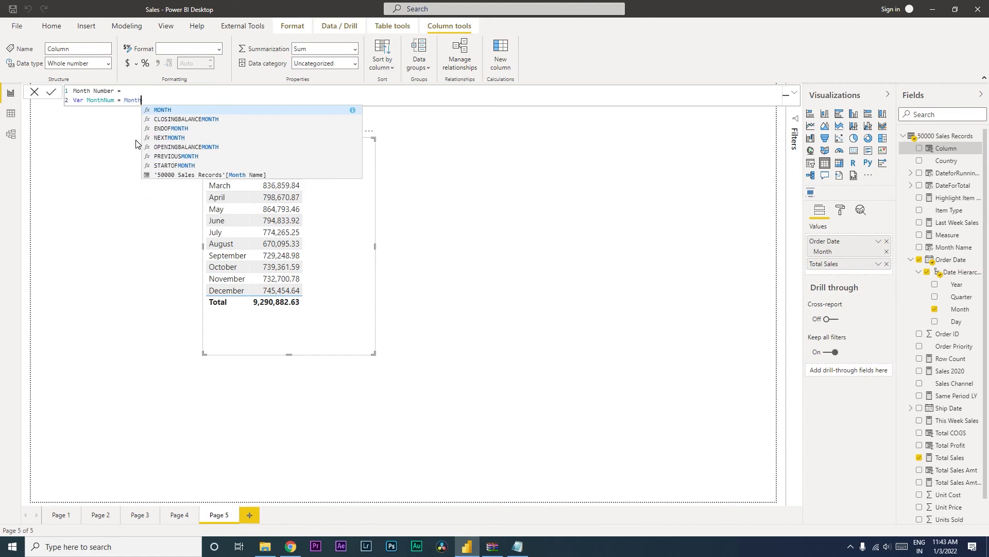
pyautogui.write('MONTH(order')
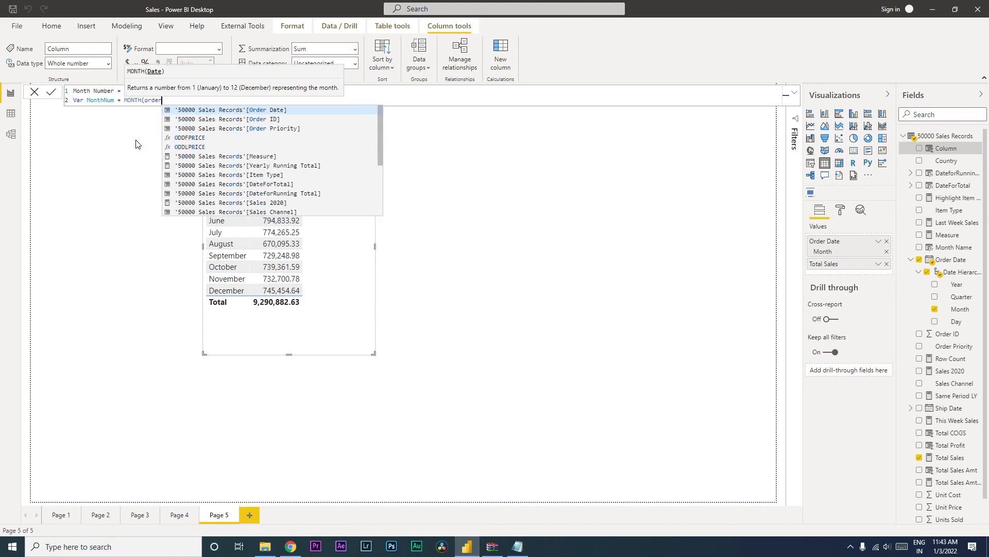
pyautogui.click(229, 109)
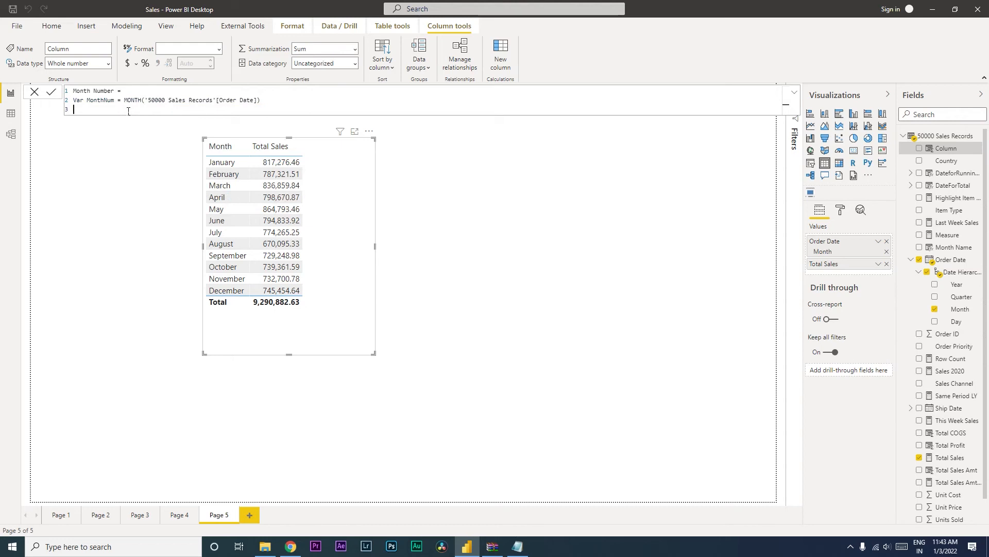
# - Write Var Result = IF(MonthNum>6, beginning the six-month fiscal shift condition
pyautogui.write('Var Result')
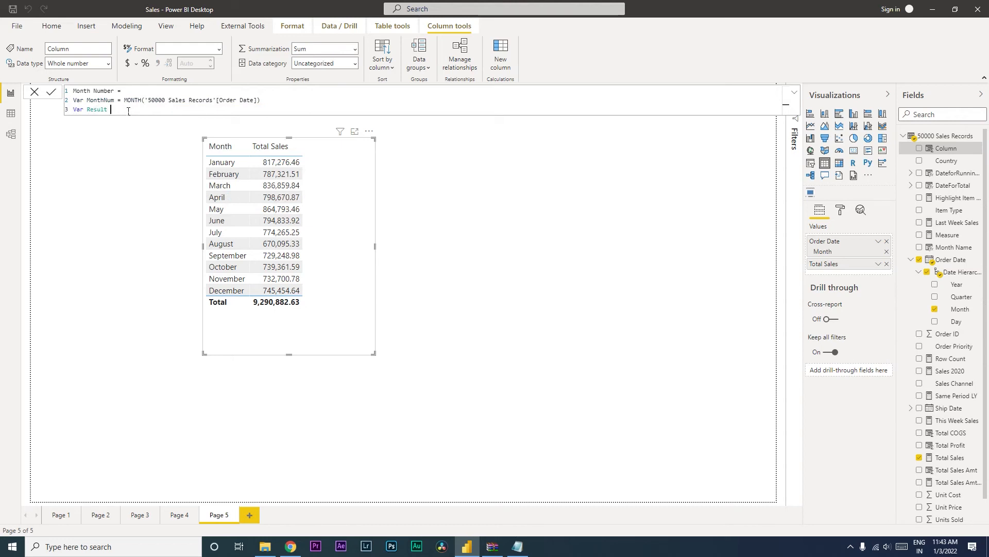
pyautogui.write('=')
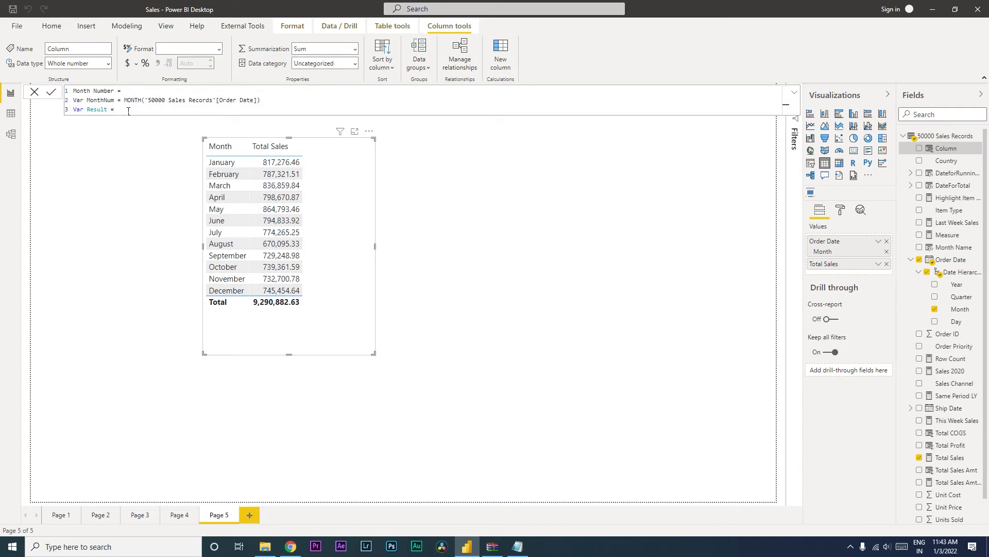
pyautogui.write('IF(')
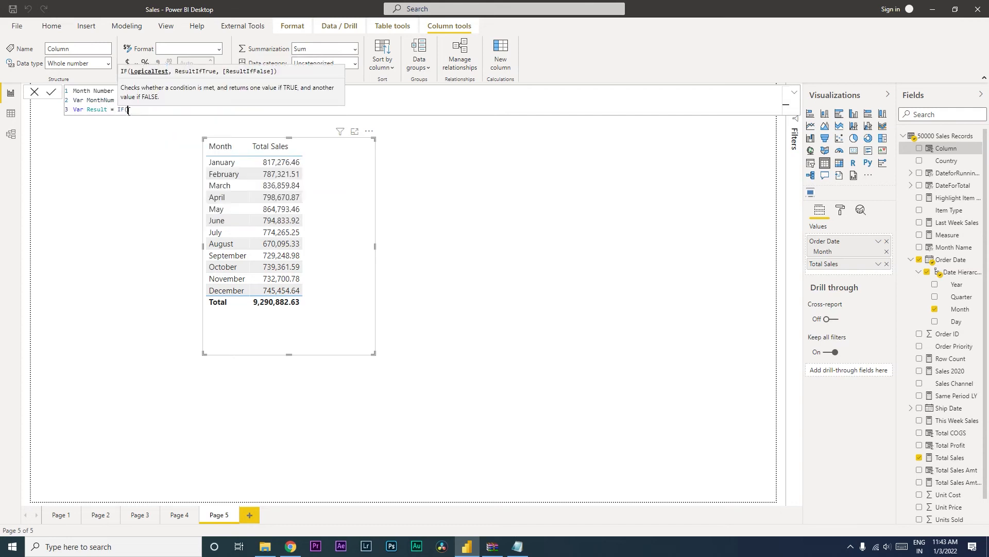
pyautogui.write('MonthNum')
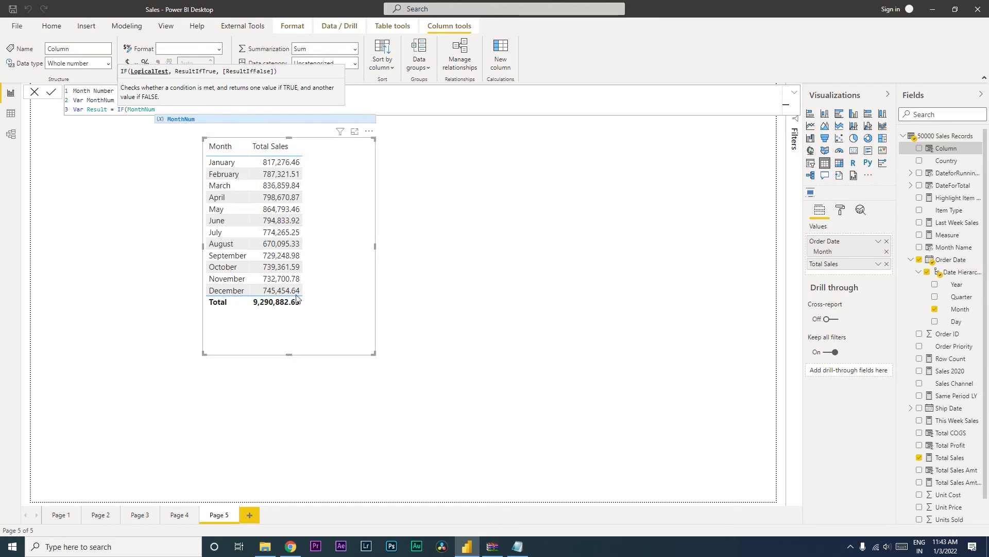
pyautogui.moveTo(229, 225)
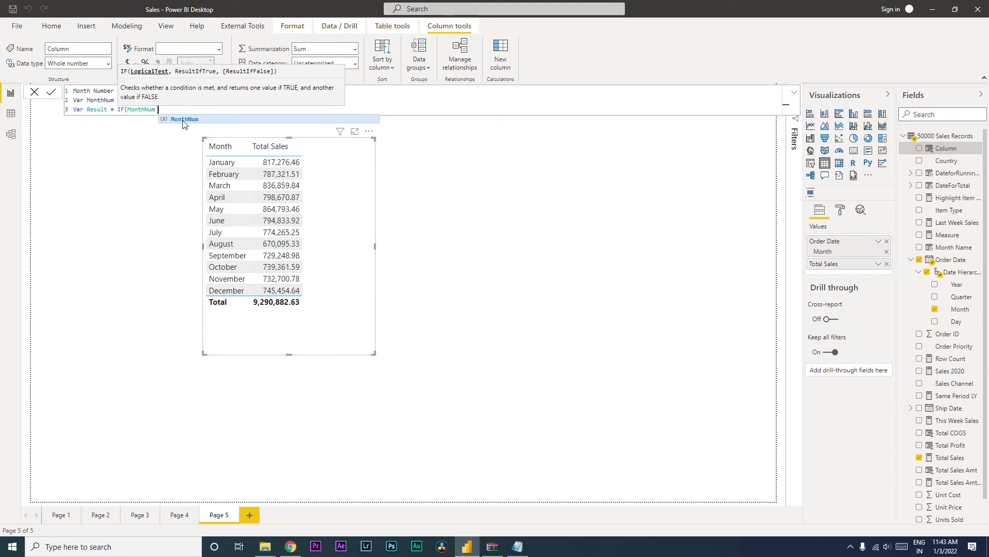
pyautogui.write('>')
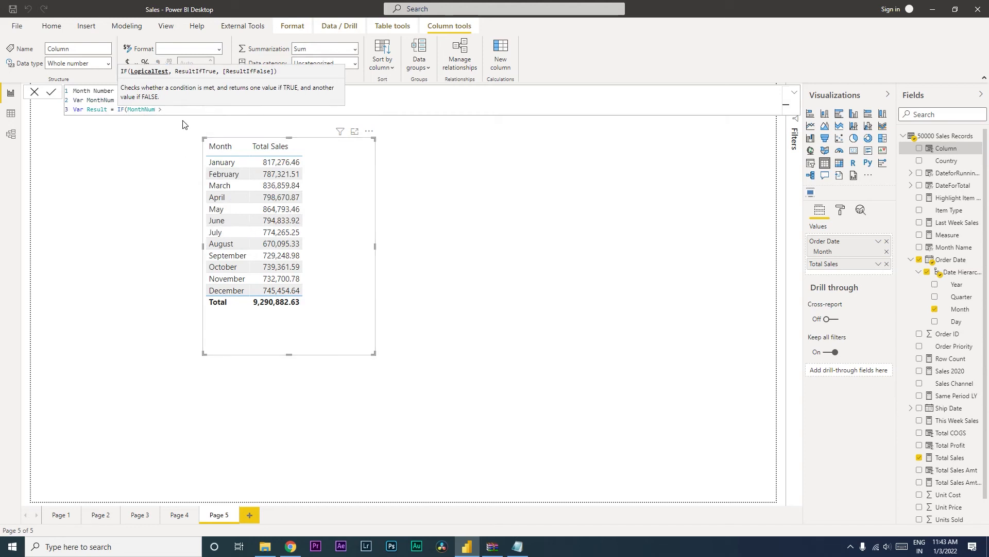
pyautogui.write('6')
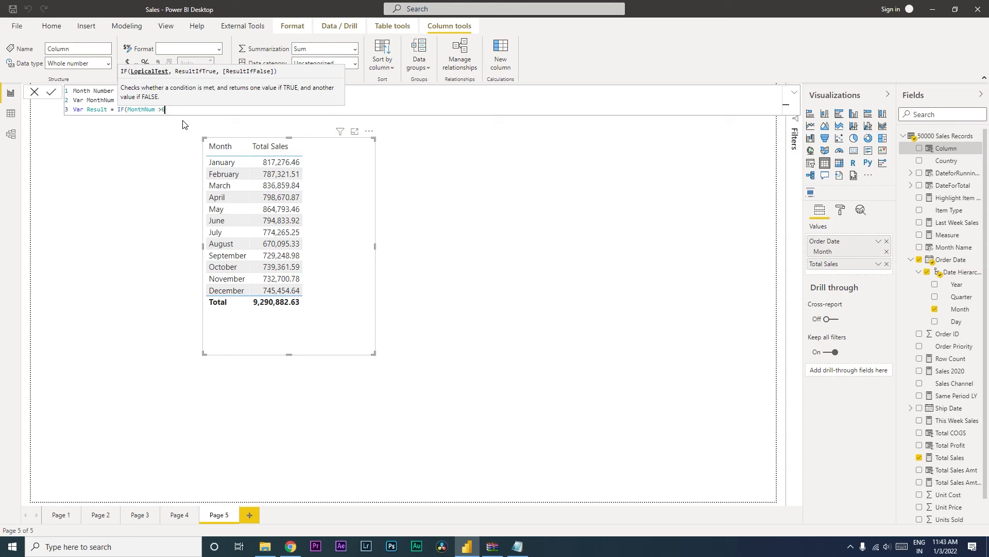
pyautogui.write('6,')
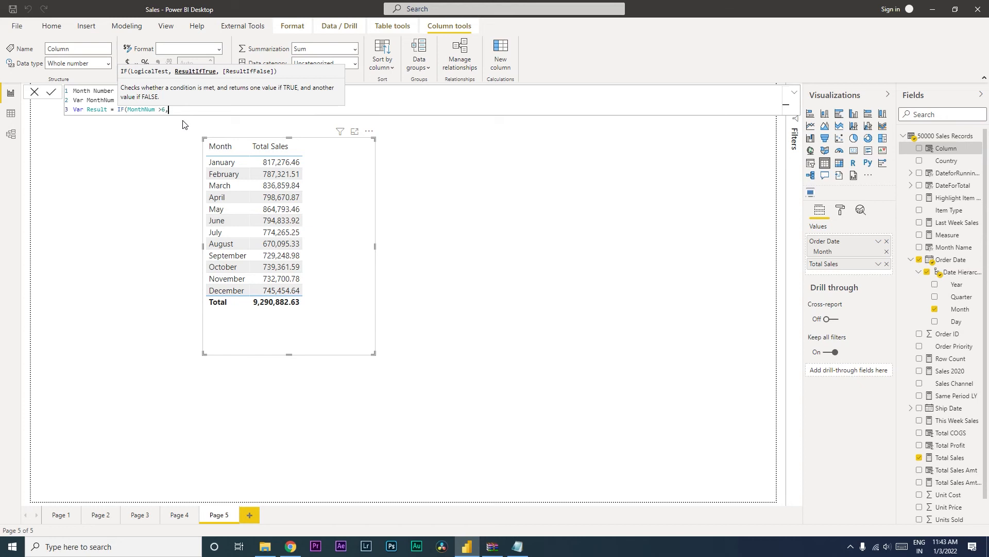
pyautogui.moveTo(248, 205)
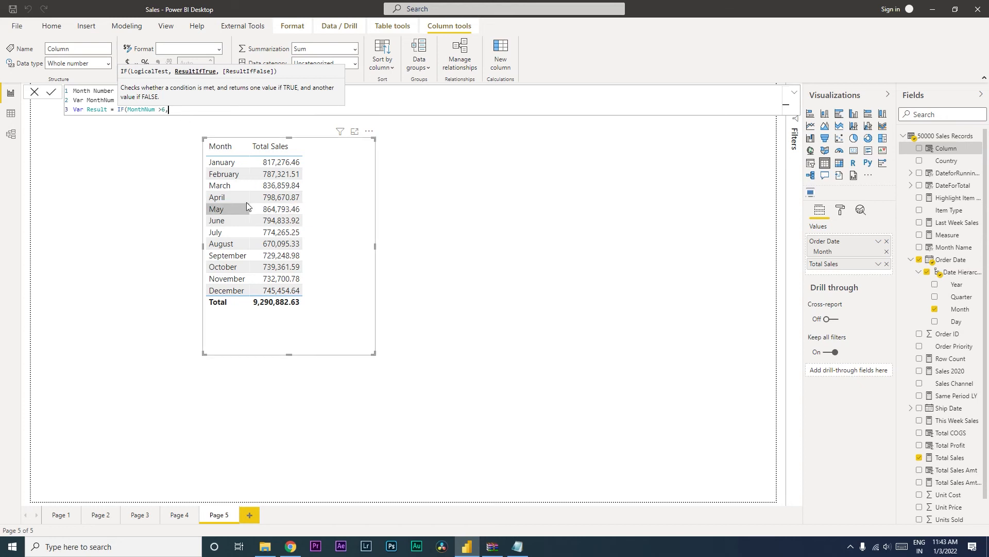
pyautogui.moveTo(238, 192)
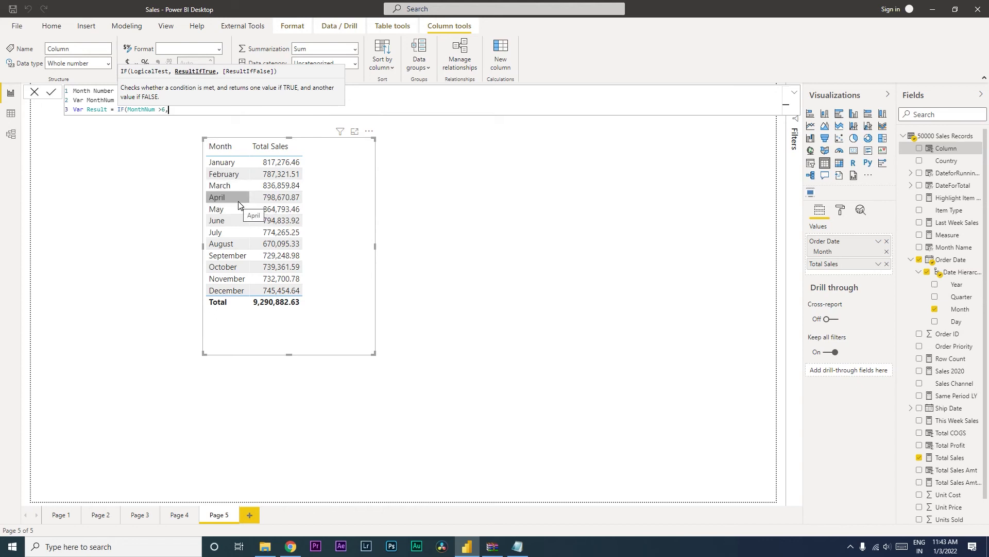
pyautogui.moveTo(173, 110)
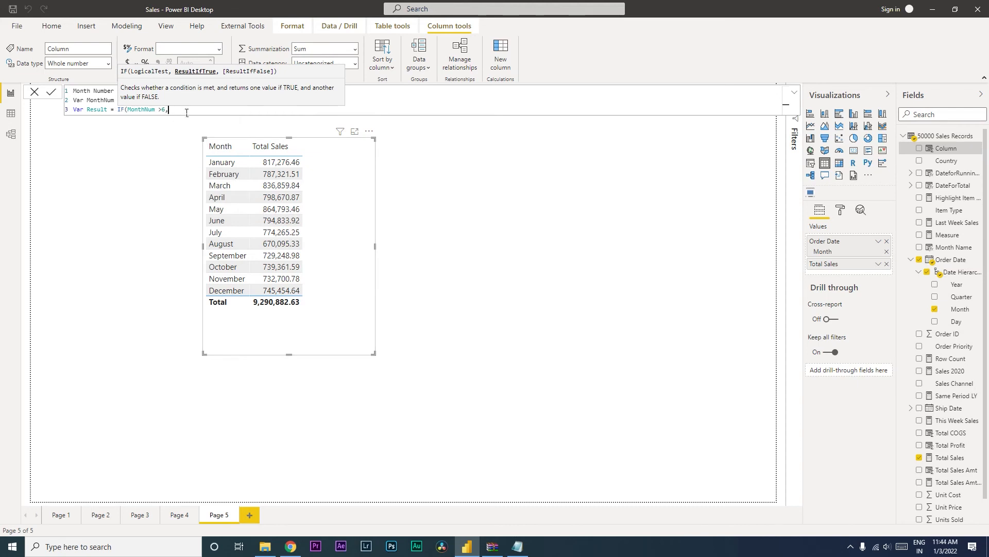
# - Complete the IF with MonthNum-6, MonthNum+6) and start the Return line
pyautogui.write('MonthNum')
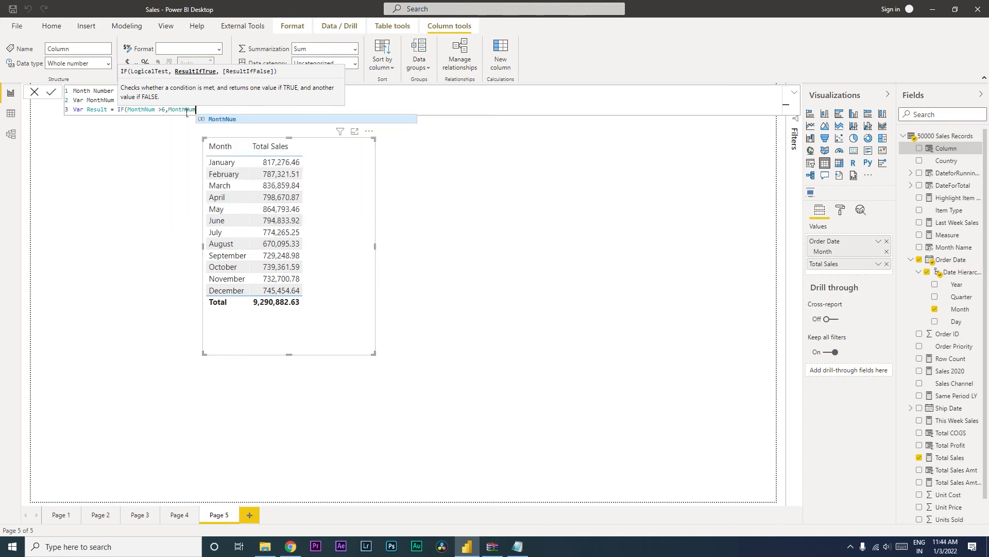
pyautogui.write('-')
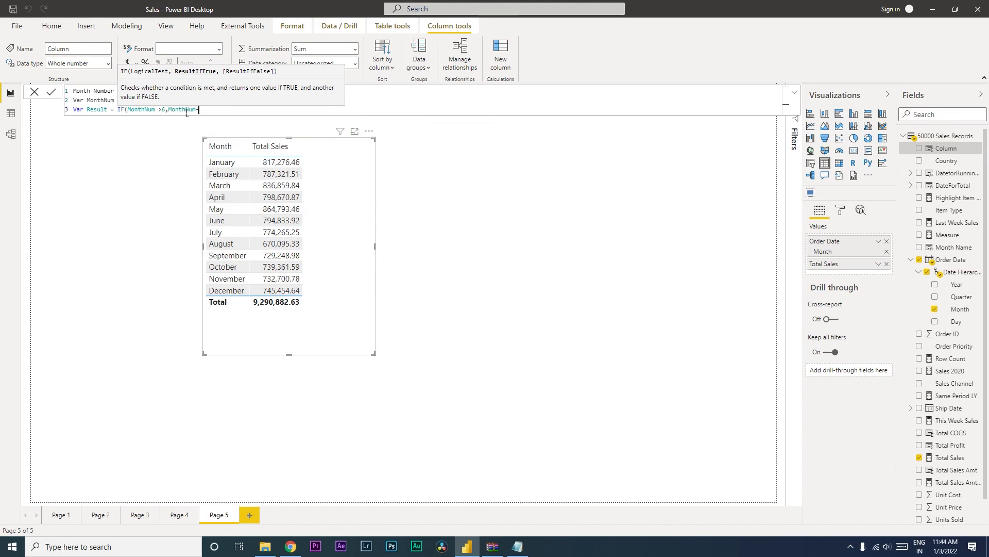
pyautogui.write('6')
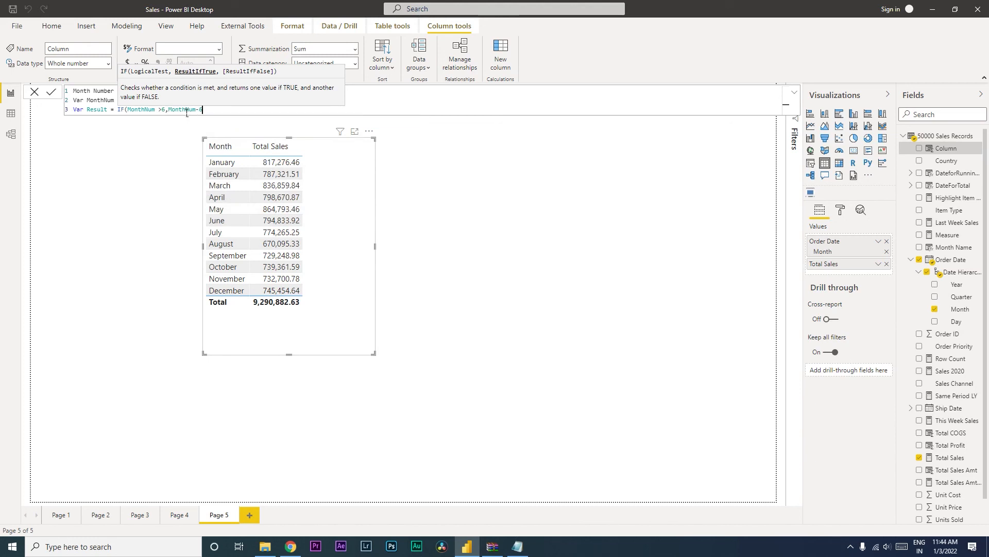
pyautogui.write(',')
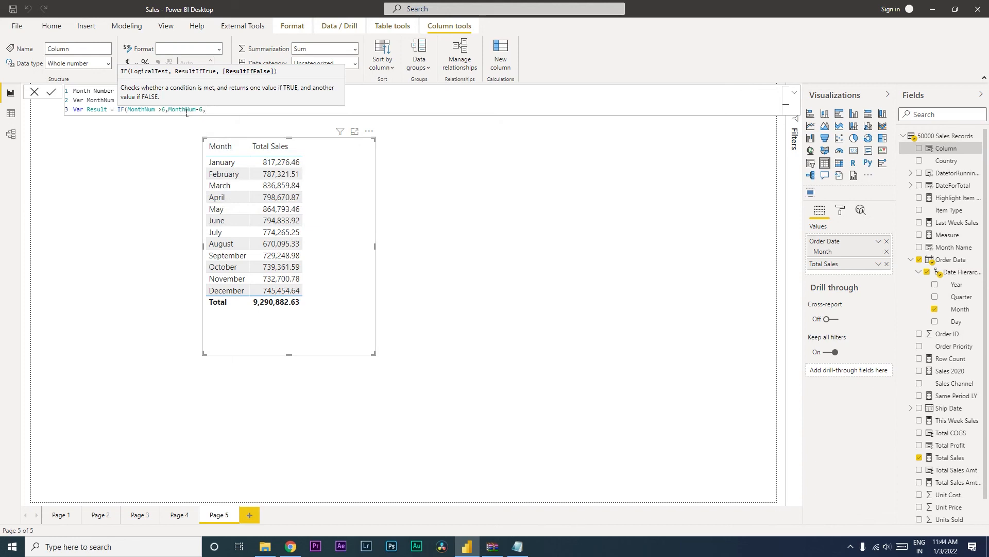
pyautogui.write('MonthNum+')
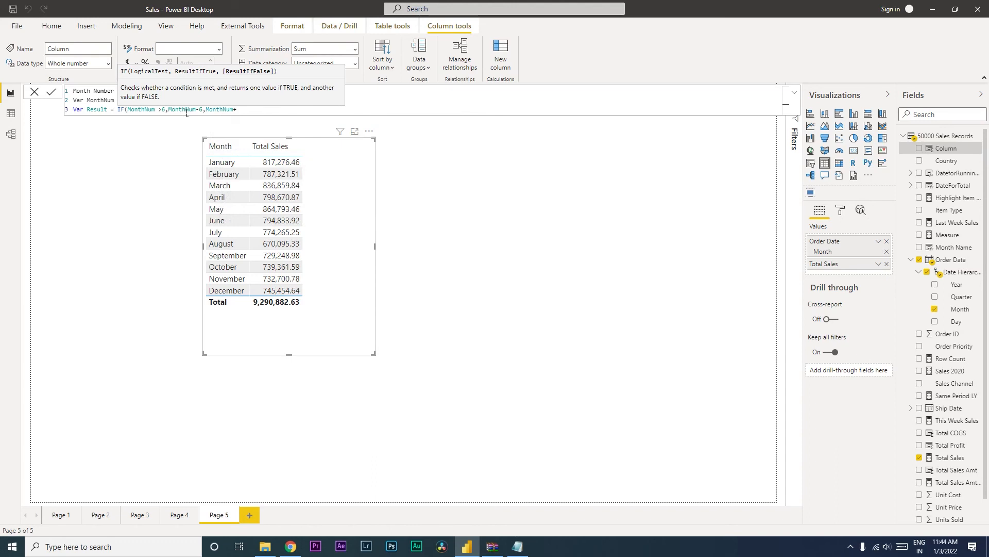
pyautogui.write('6)')
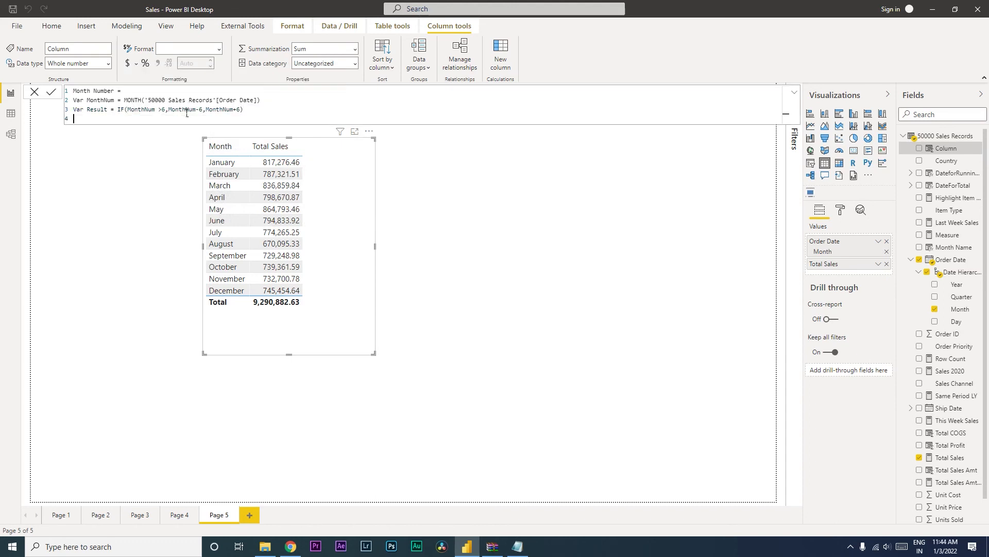
pyautogui.write('Return')
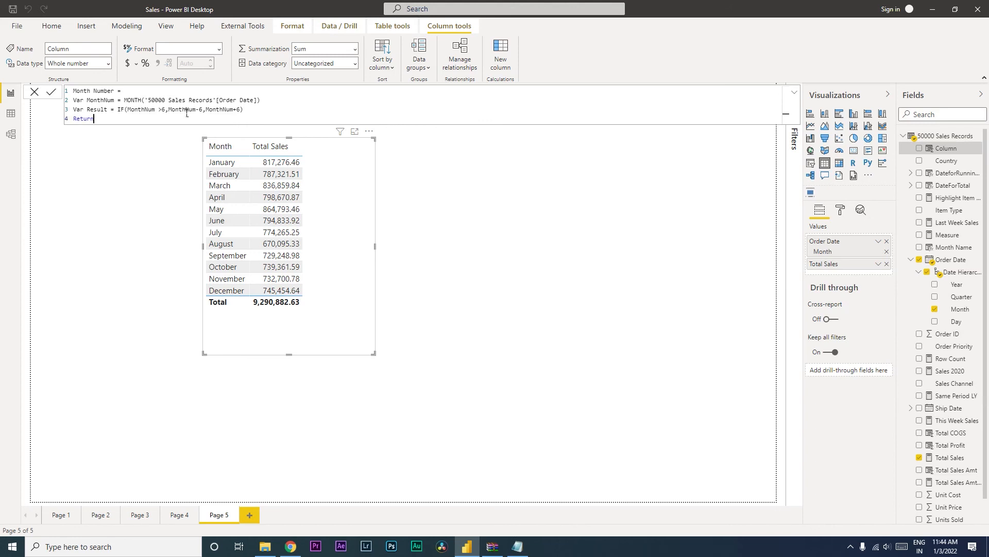
pyautogui.write('Re')
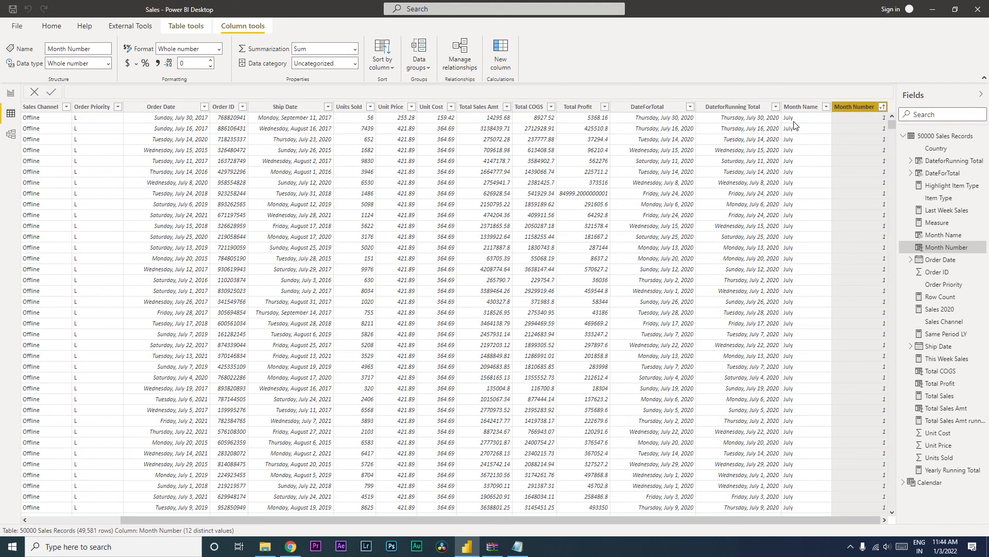
pyautogui.moveTo(123, 184)
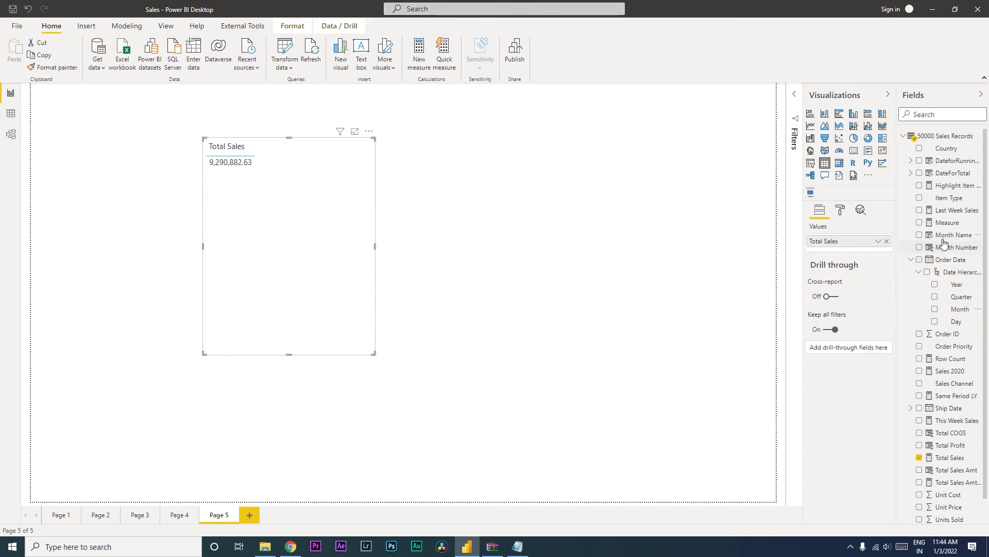
# - Drag Month Name into the table visual and select the Month Name field
pyautogui.moveTo(957, 233); pyautogui.dragTo(848, 240)
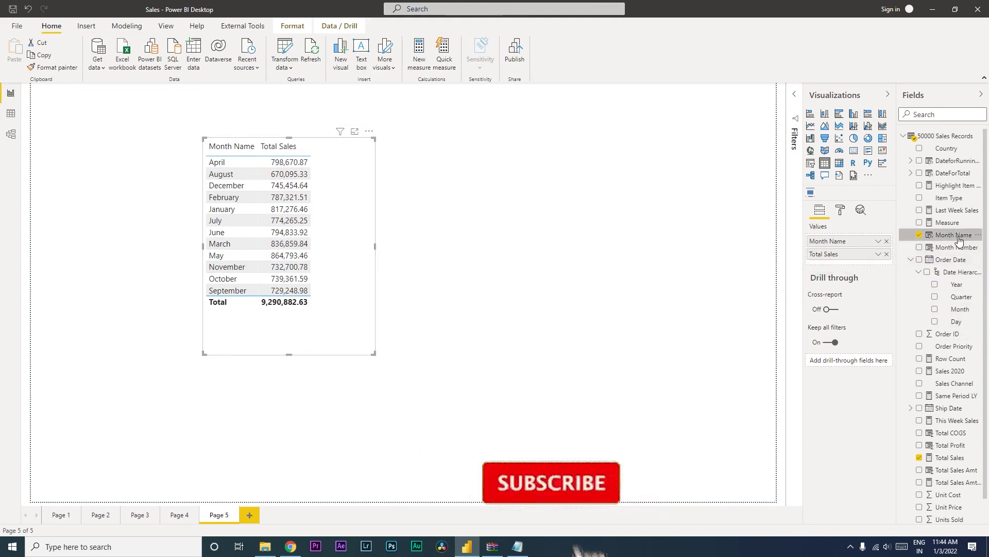
pyautogui.click(950, 235)
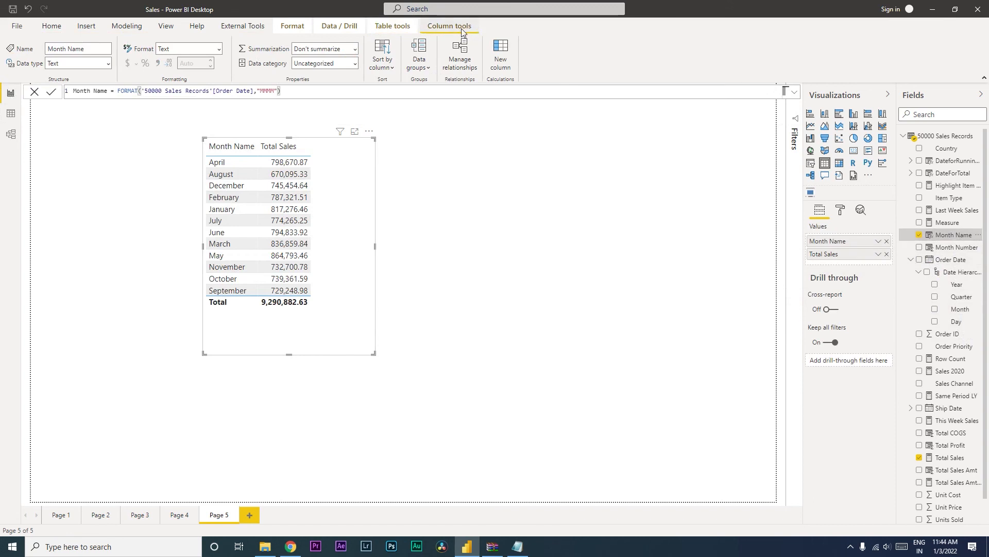
# - Sort Month Name by the Month Number column via Column tools > Sort by column
pyautogui.click(383, 53)
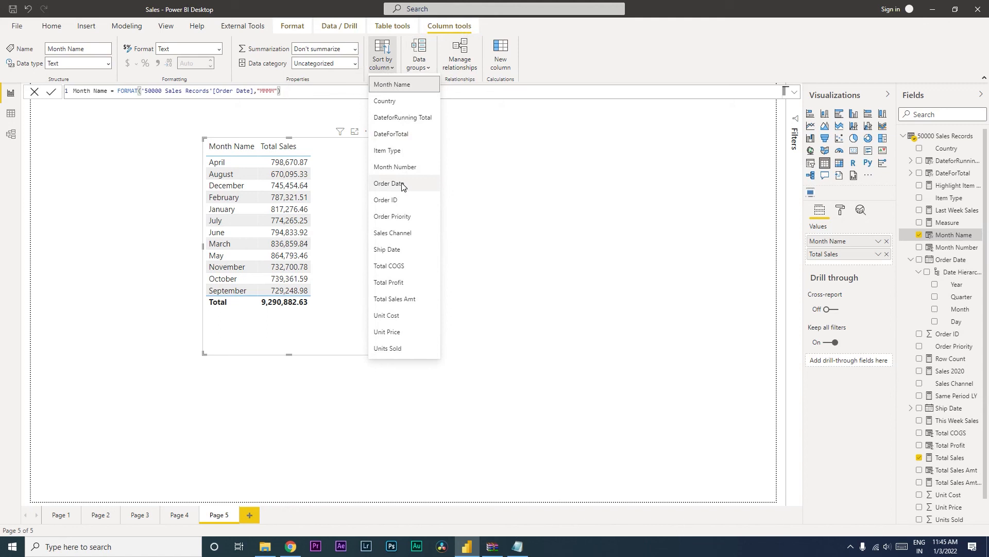
pyautogui.click(387, 184)
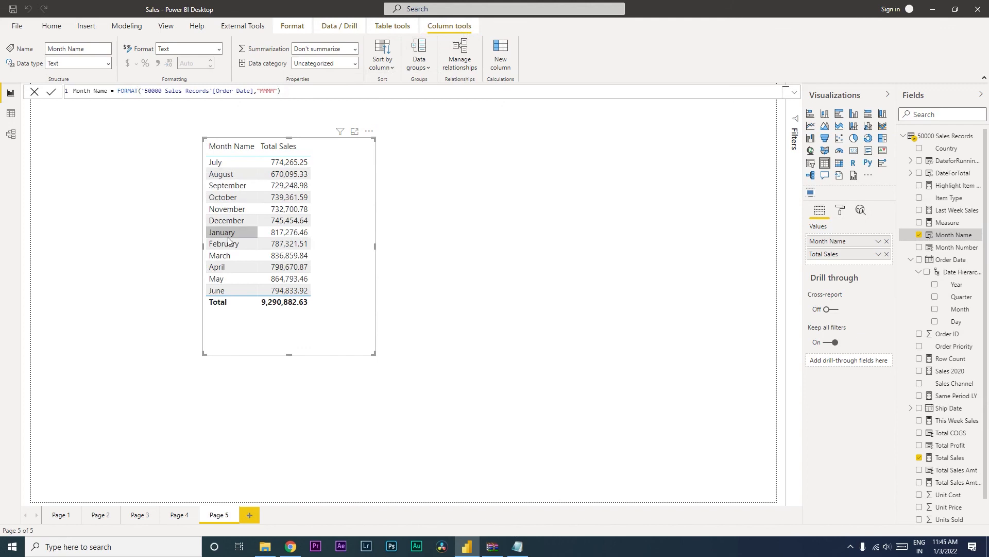
pyautogui.moveTo(224, 180)
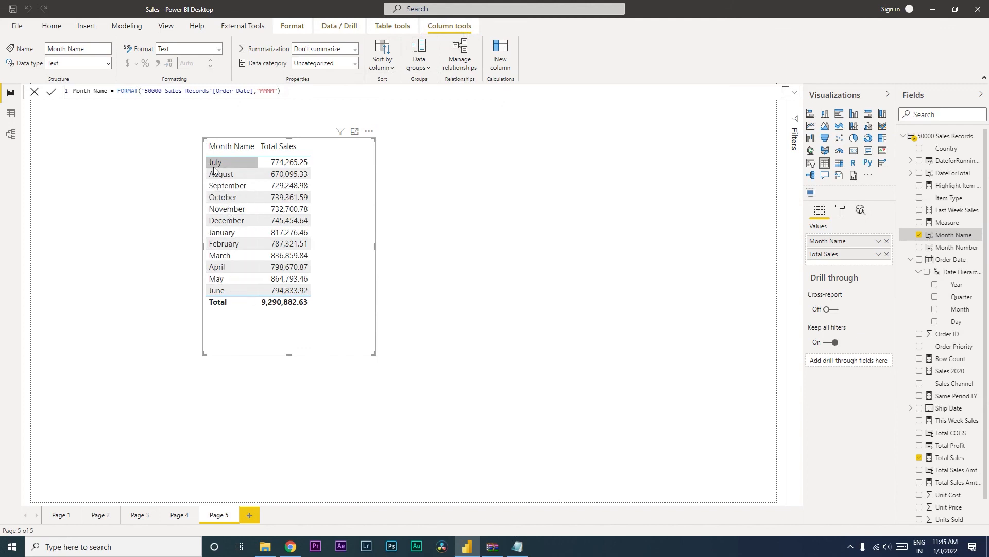
pyautogui.click(216, 290)
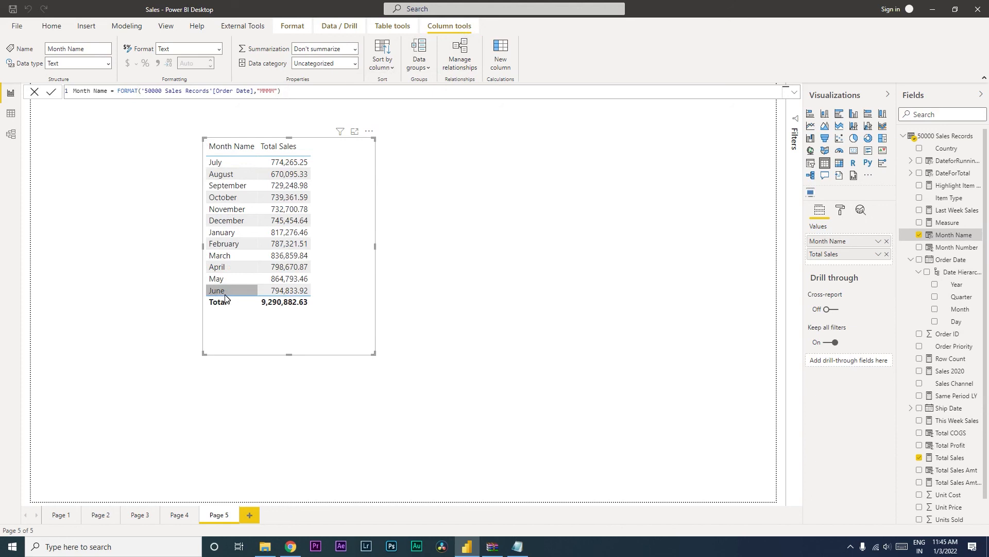